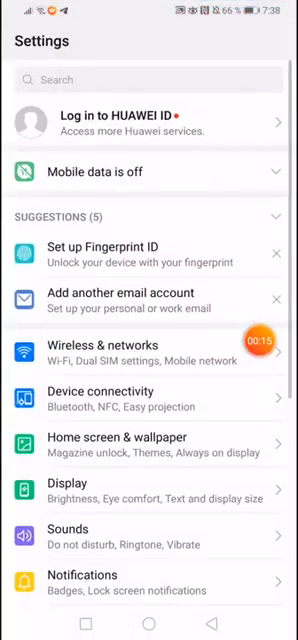
Scroll the Settings list down to reach Security & privacy
{"action": "scroll", "scroll_direction": "down", "scroll_amount": 3}
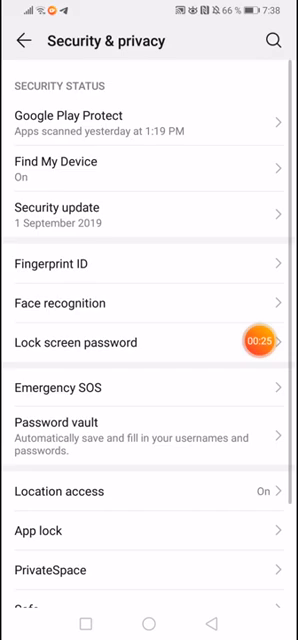
Reach the Set SIM 2 lock page under Encryption and credentials with Lock SIM card on
{"action": "scroll", "scroll_direction": "down", "scroll_amount": 3}
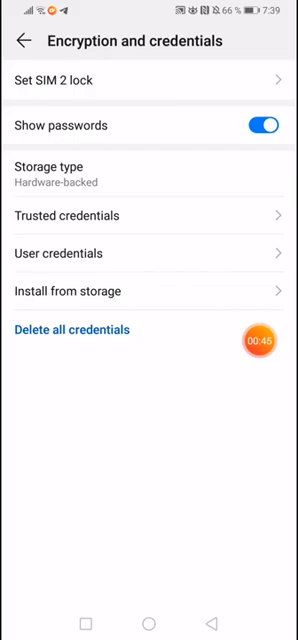
{"action": "left_click", "coordinate": [68, 80]}
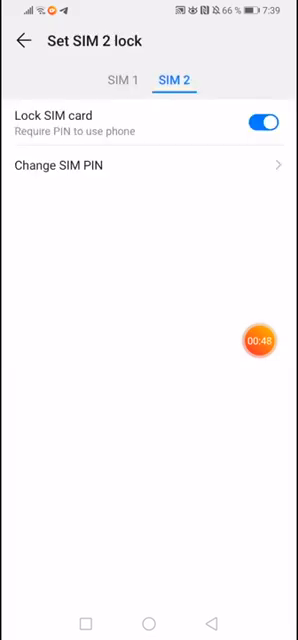